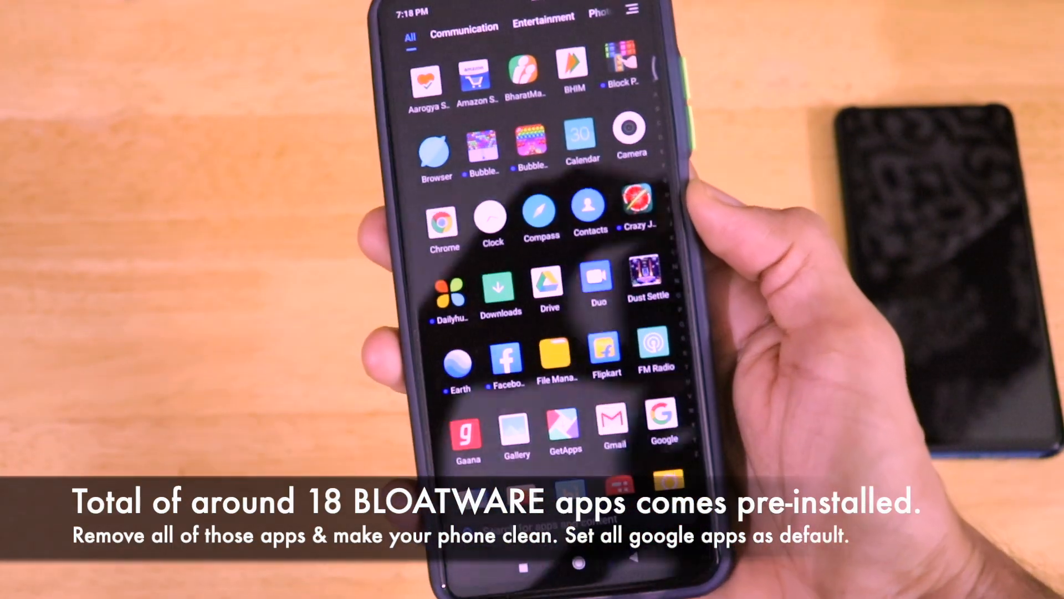
Open the Bloatware folder showing its 14 apps, including Browser, Facebook, Mi Pay and Mi Video.
scroll("up", 3)
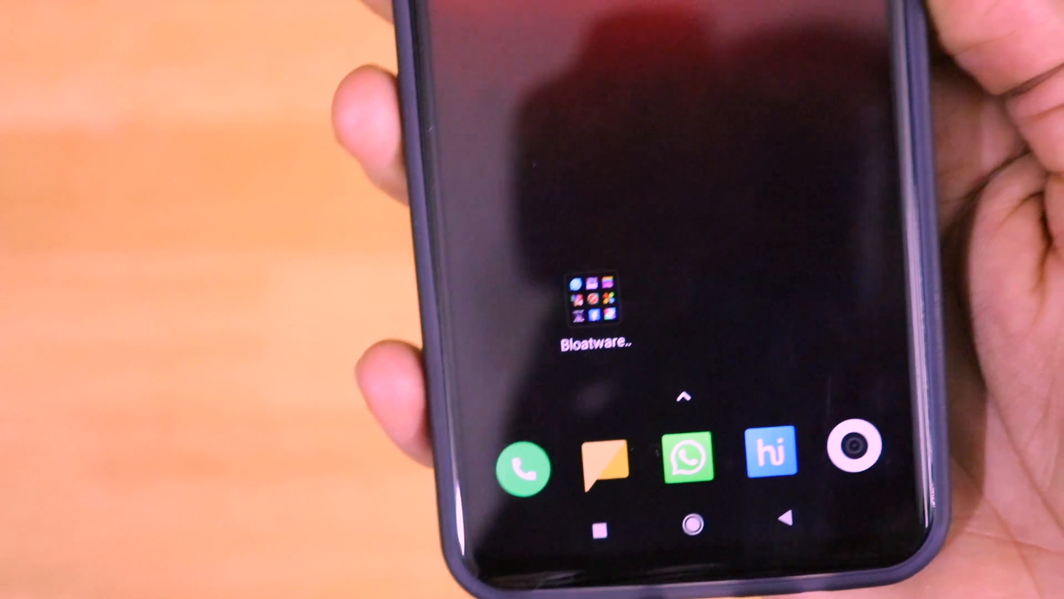
left_click(591, 299)
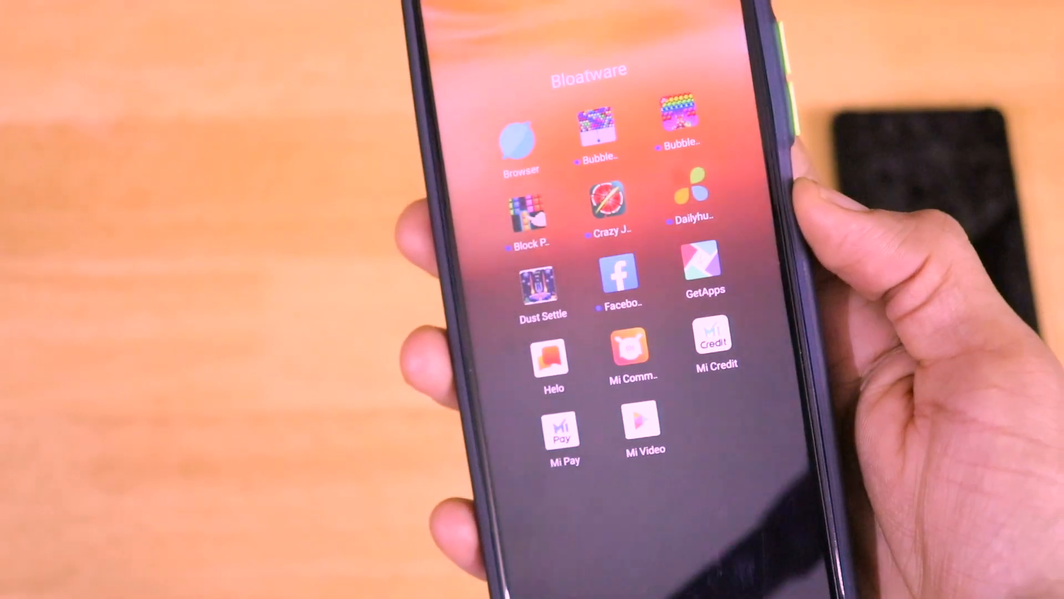